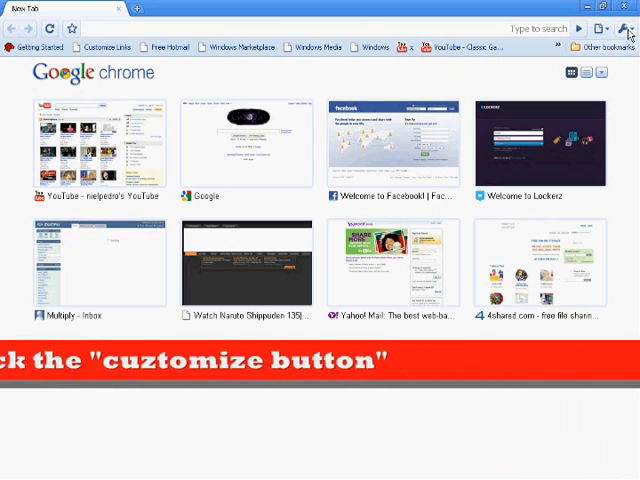
Open Chrome's wrench Customize menu to reach Options.
left_click(629, 27)
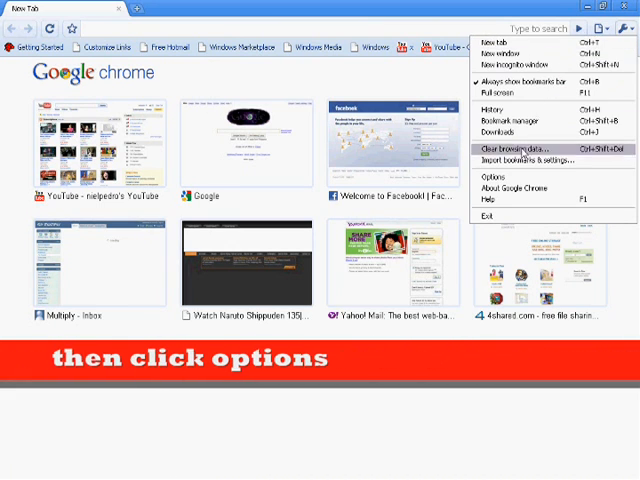
mouse_move(495, 176)
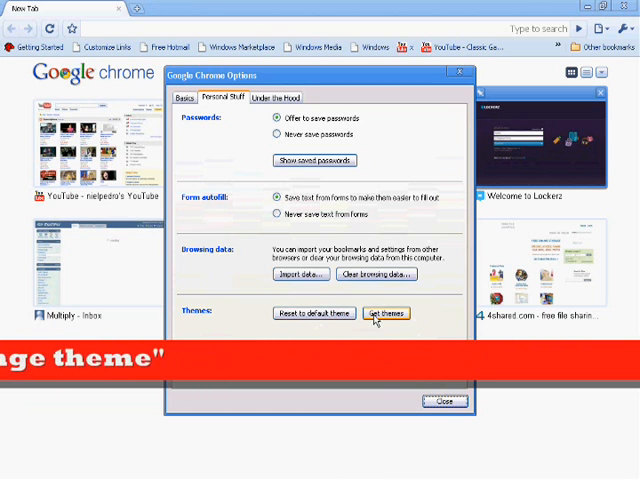
Open the Themes Gallery and browse both Themes by Google and Themes by Artists.
left_click(385, 313)
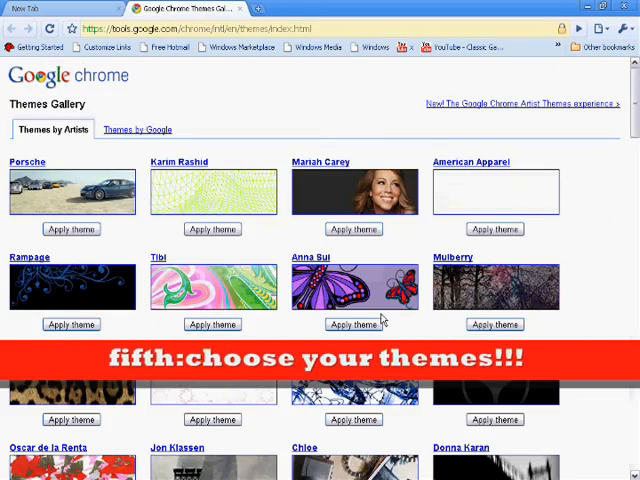
scroll("down", 3)
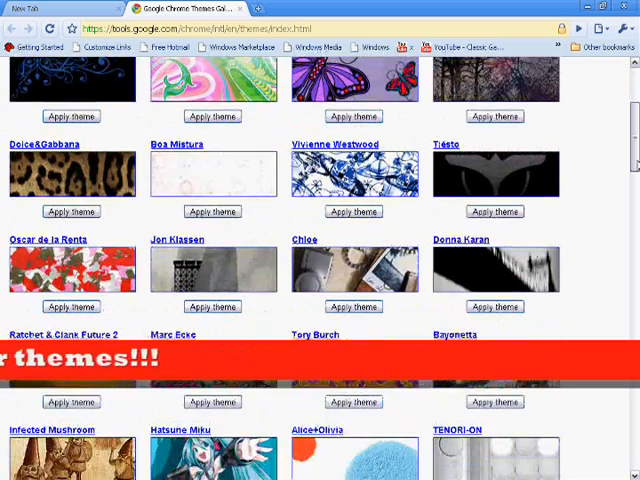
scroll("down", 3)
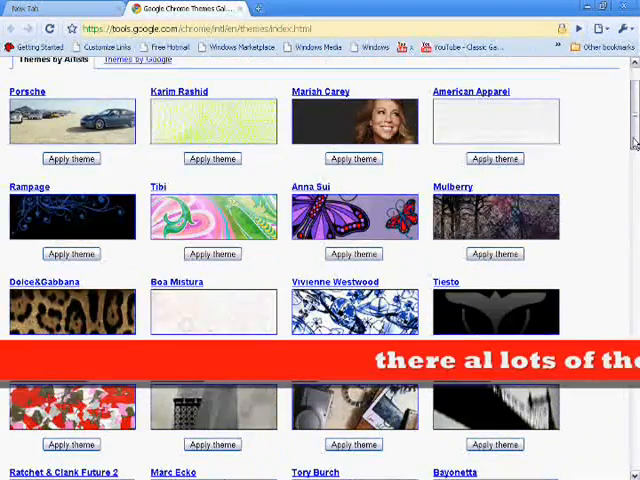
left_click(137, 71)
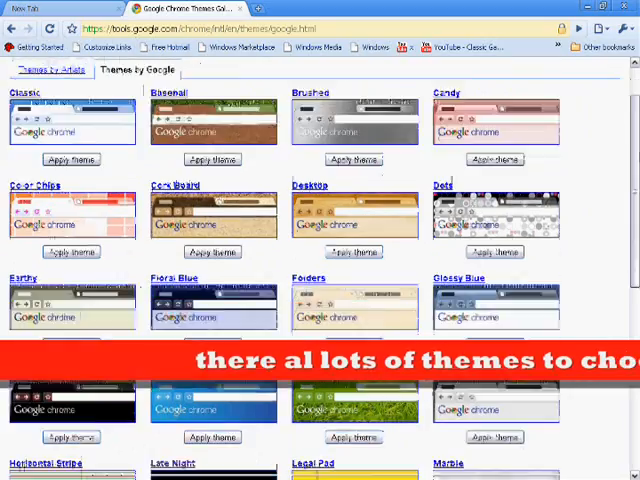
scroll("down", 3)
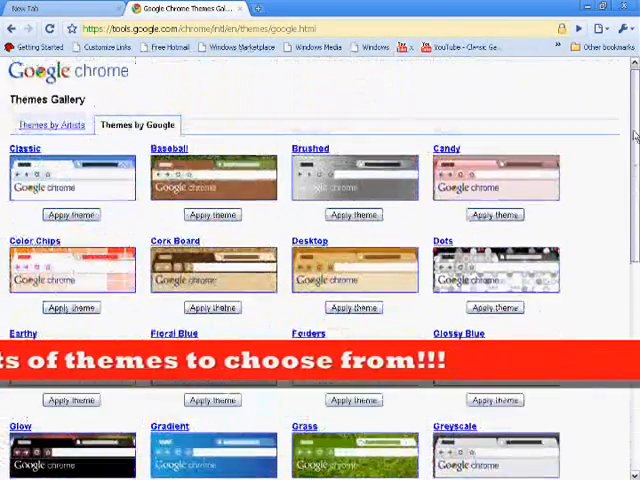
left_click(54, 128)
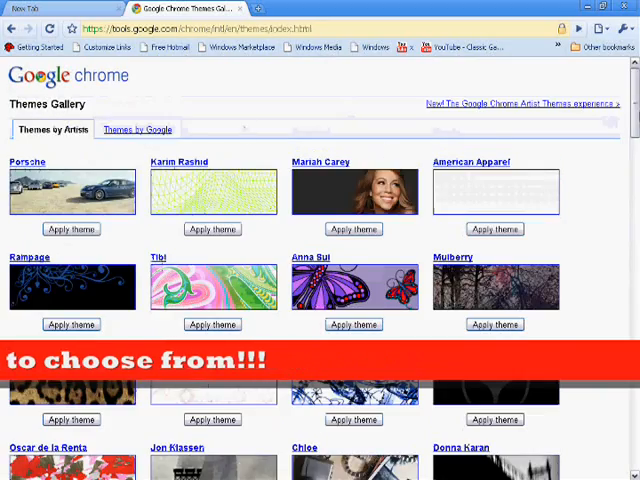
scroll("down", 3)
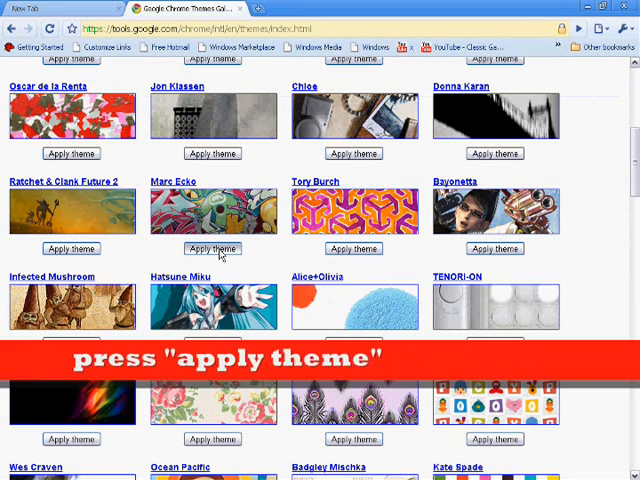
left_click(211, 248)
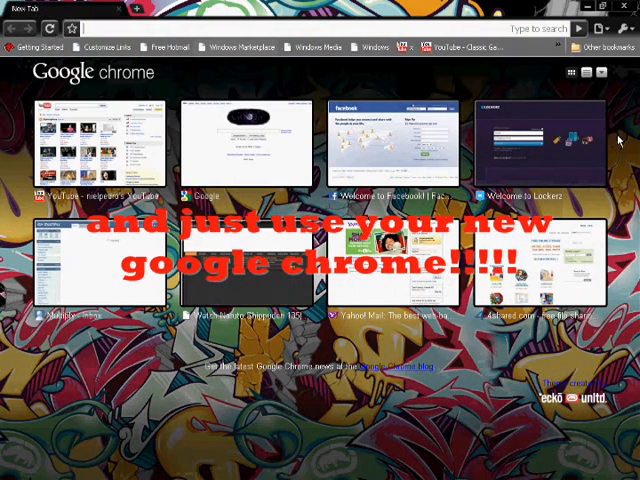
mouse_move(484, 198)
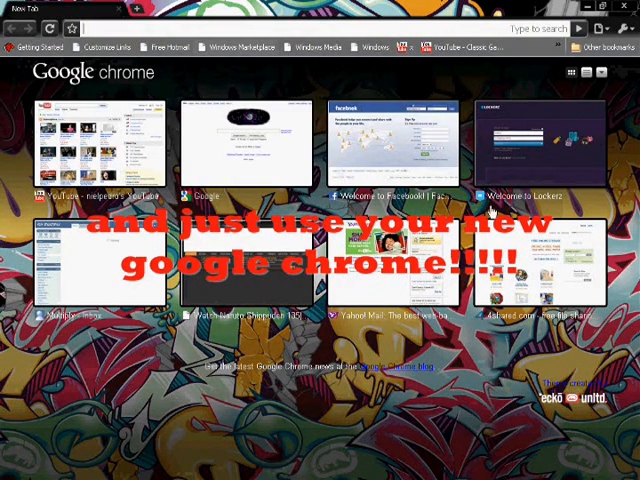
Open YouTube and Facebook from New Tab thumbnails in separate themed tabs.
left_click(118, 11)
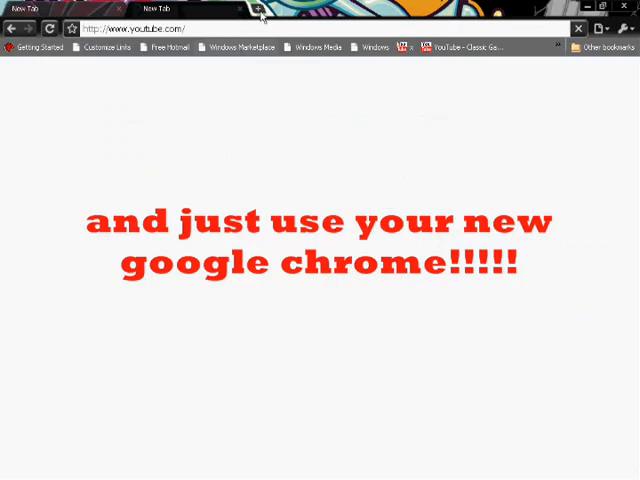
left_click(261, 10)
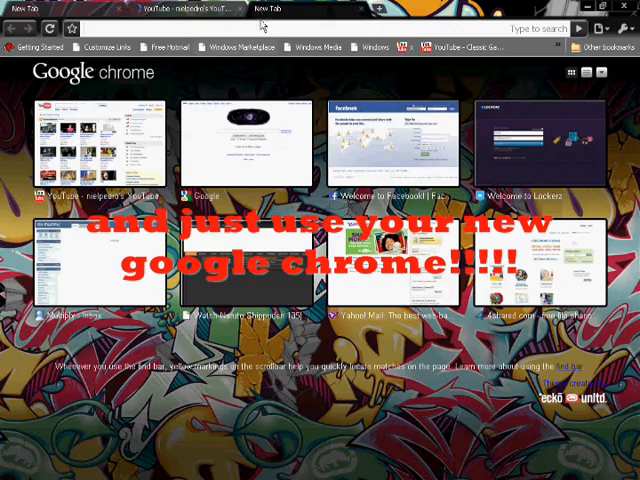
left_click(384, 140)
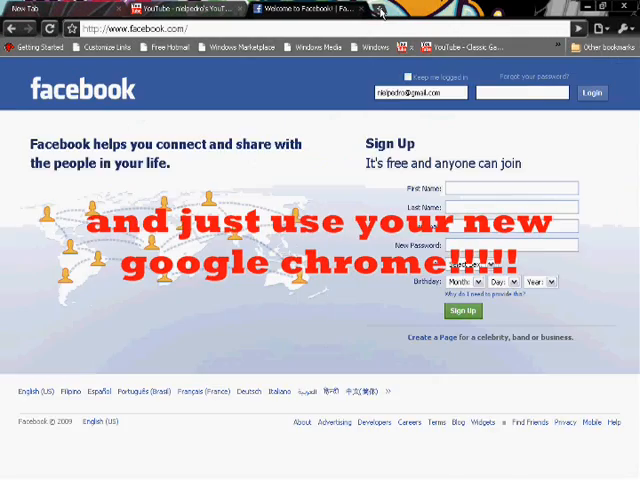
left_click(385, 9)
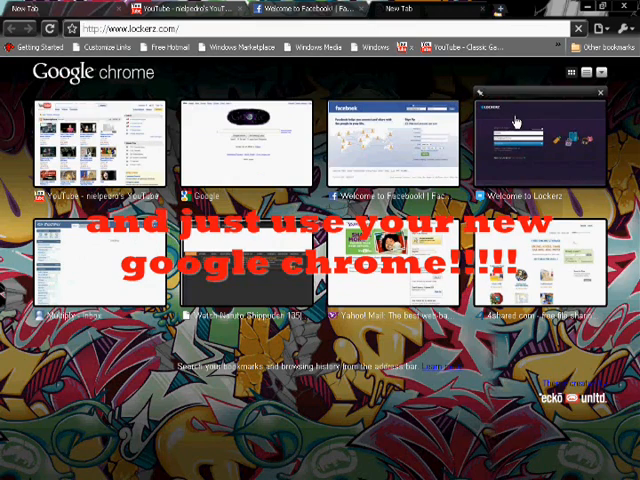